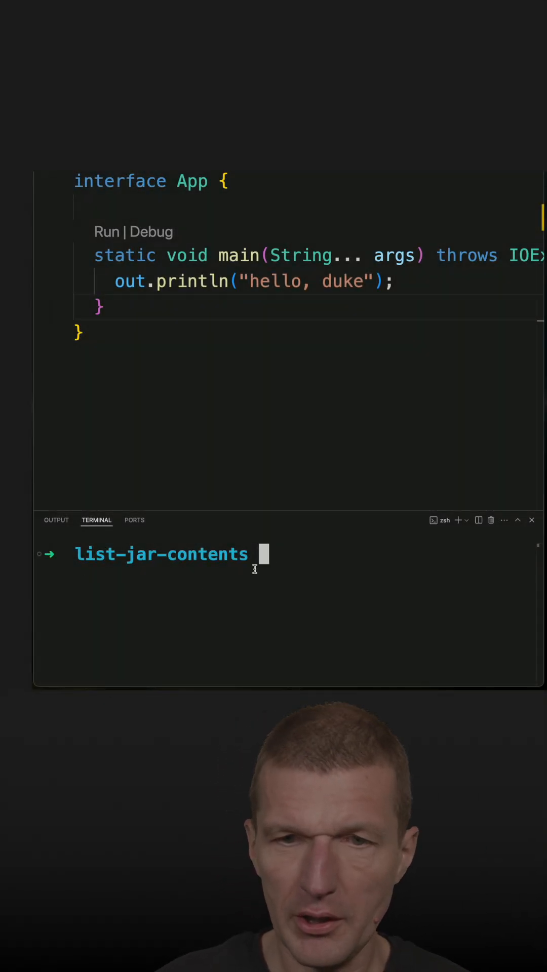
Run the zb.sh build script in the terminal to package app.jar.
text(zb.sh)
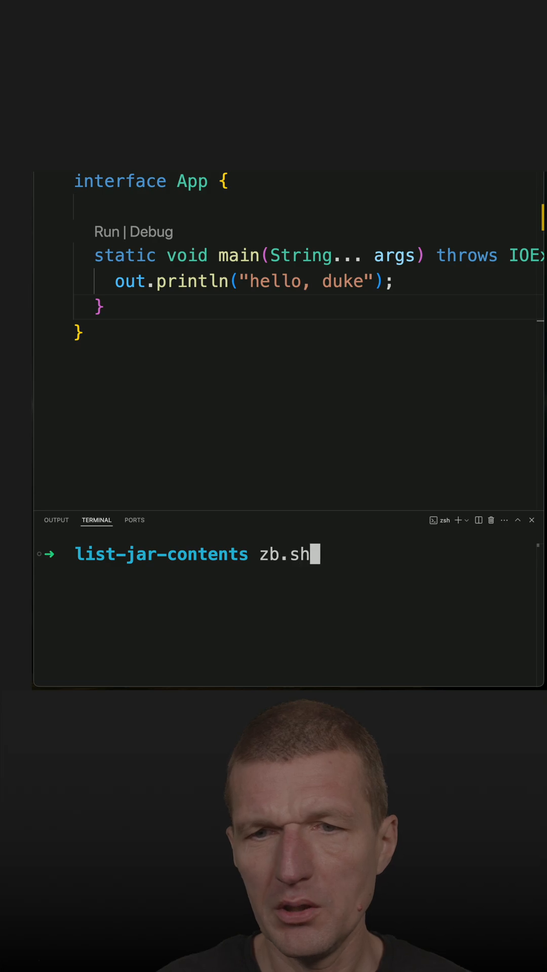
key(Return)
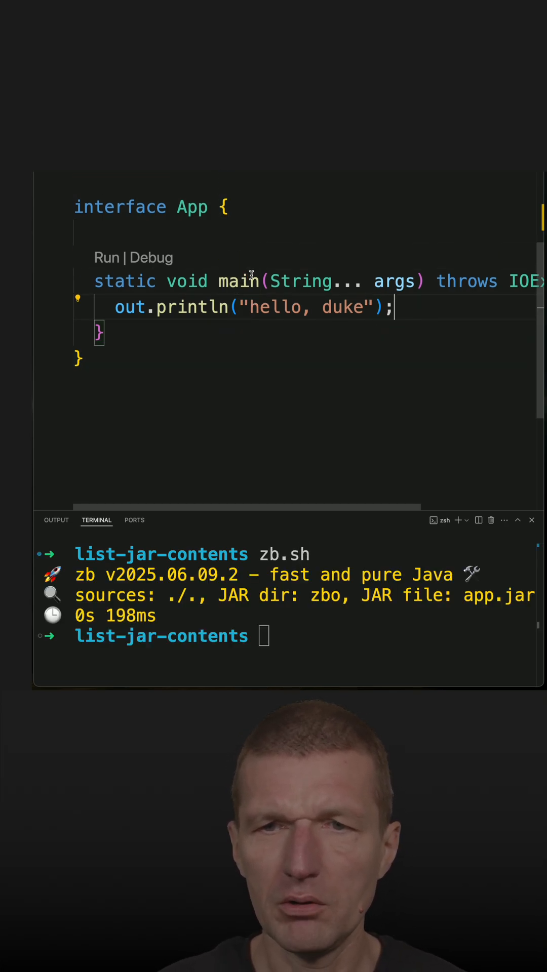
Add try(var jar = new JarFile("zbo/app.jar")){ } with an empty body below the println.
text(try())
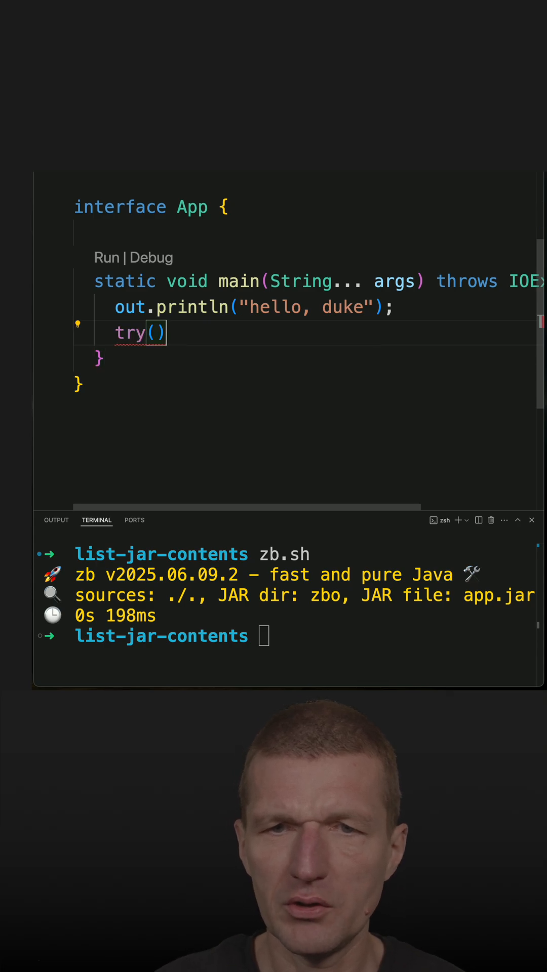
text(var)
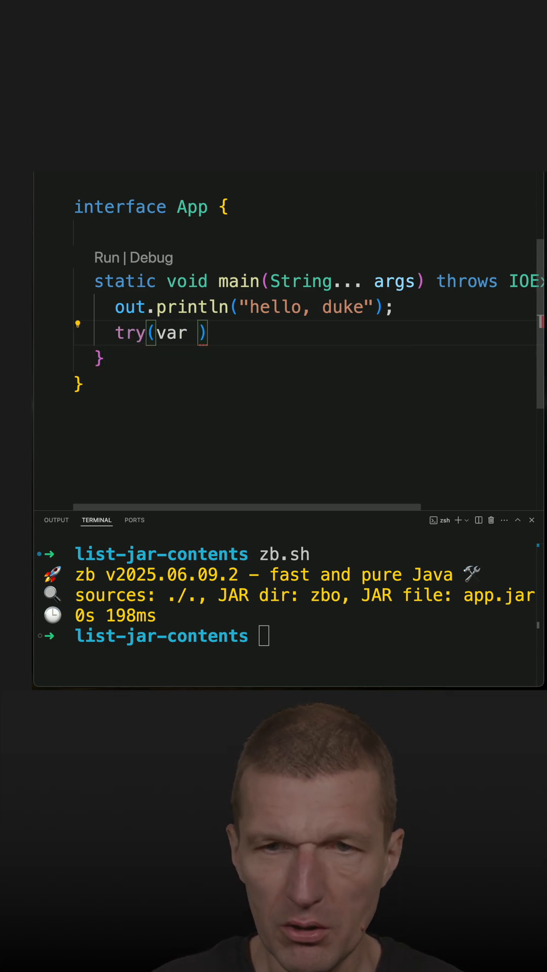
text(jar =)
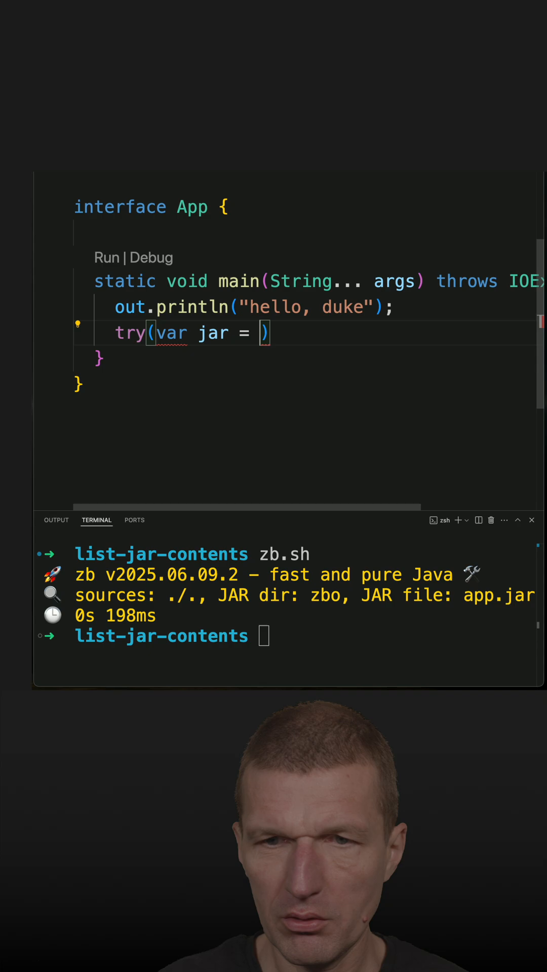
text(new Jar("z)
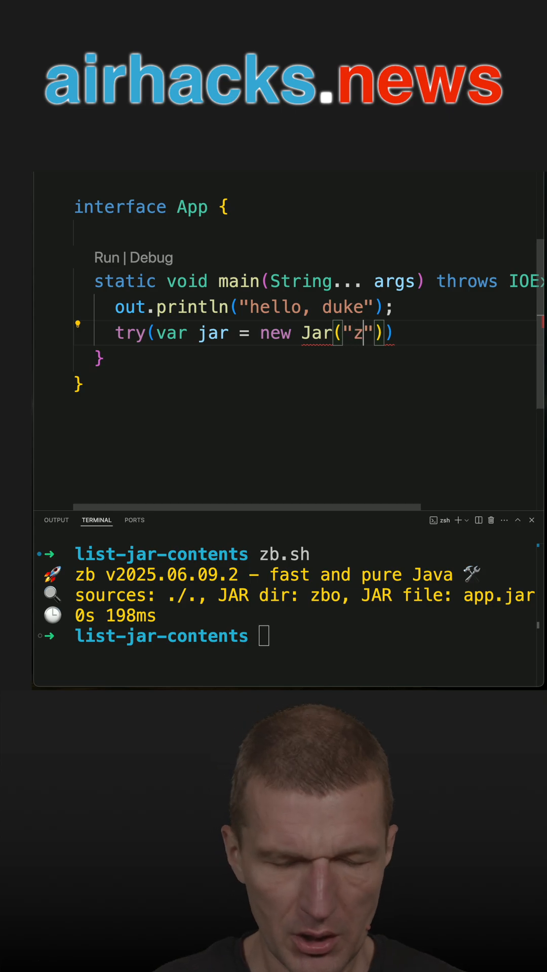
text(bo/)
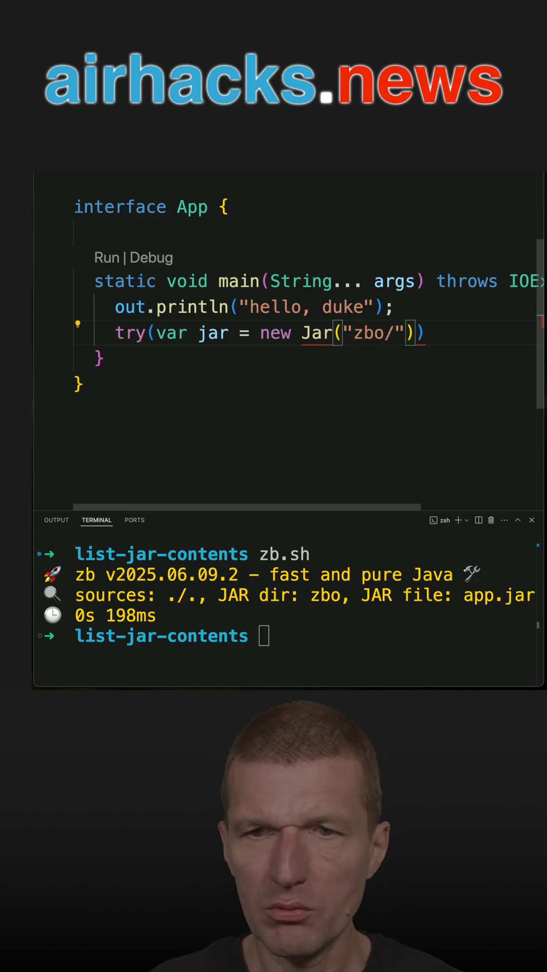
text(app.j)
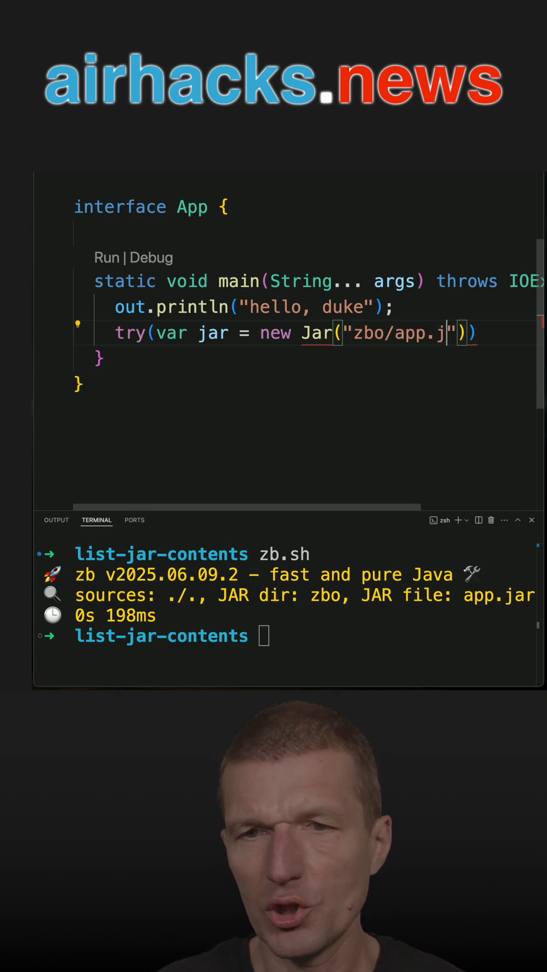
text(ar)
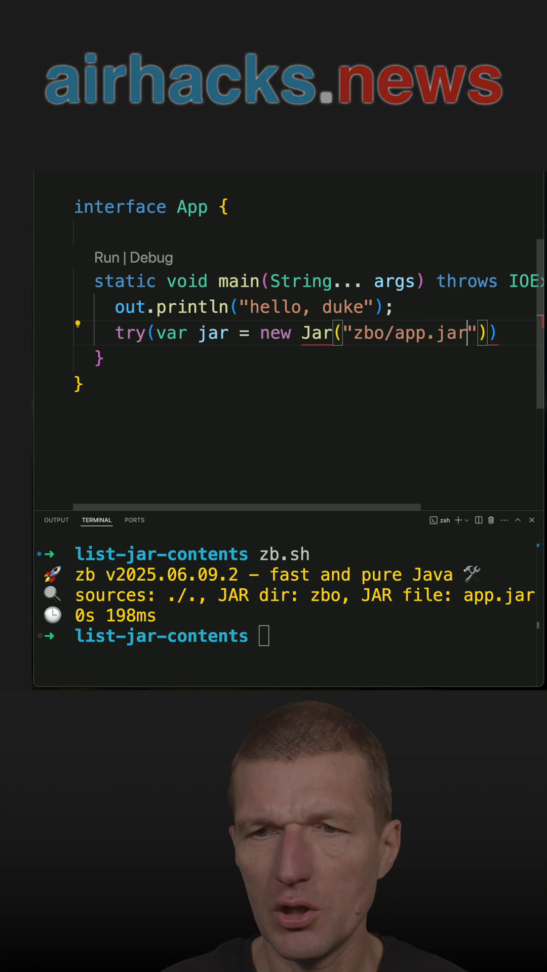
text({)
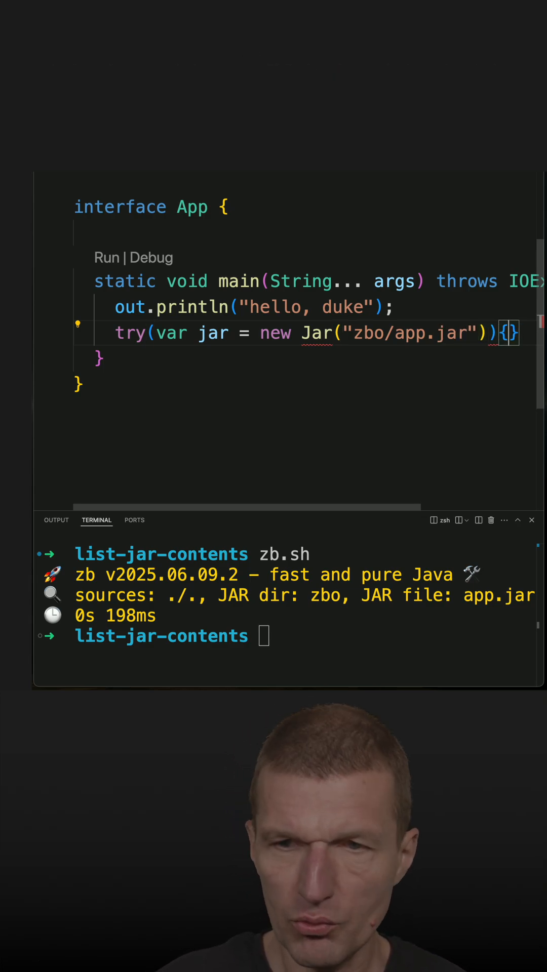
key(Return)
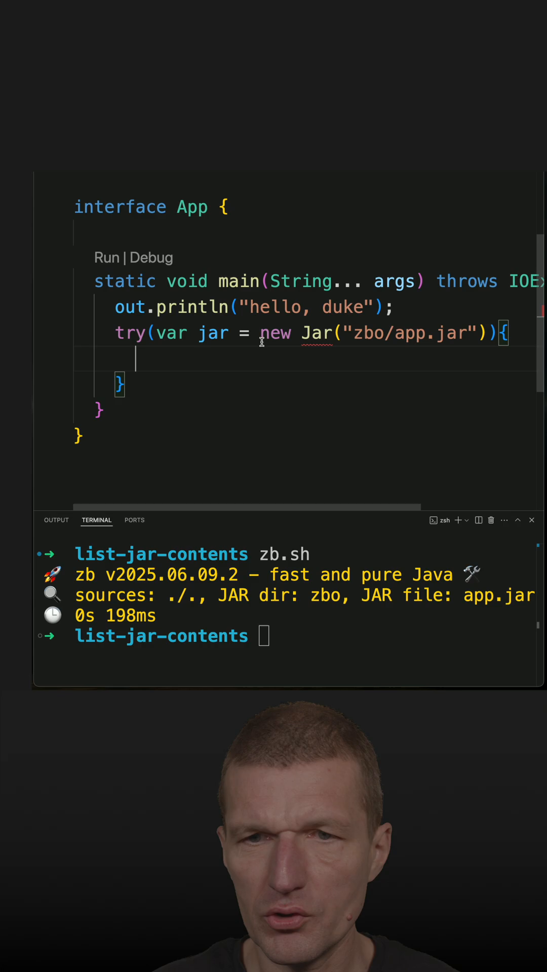
text(File)
click(289, 636)
text(jar)
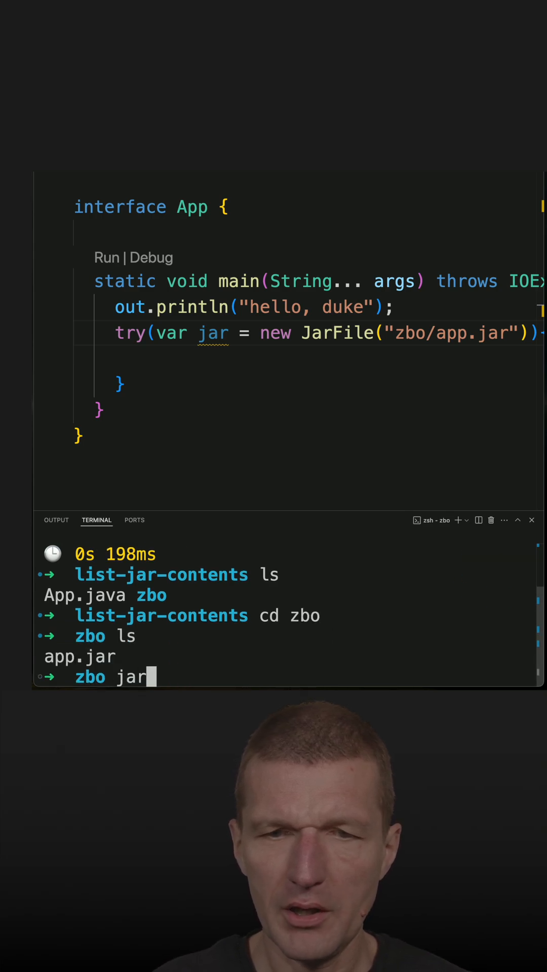
List app.jar with jar -tf, then begin the try body with jar.stream().
text(-t)
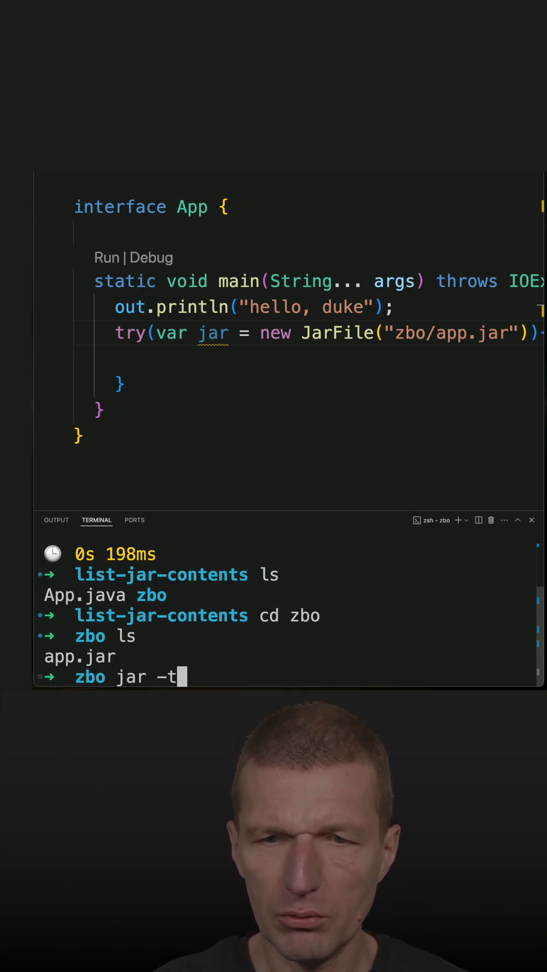
text(f app.)
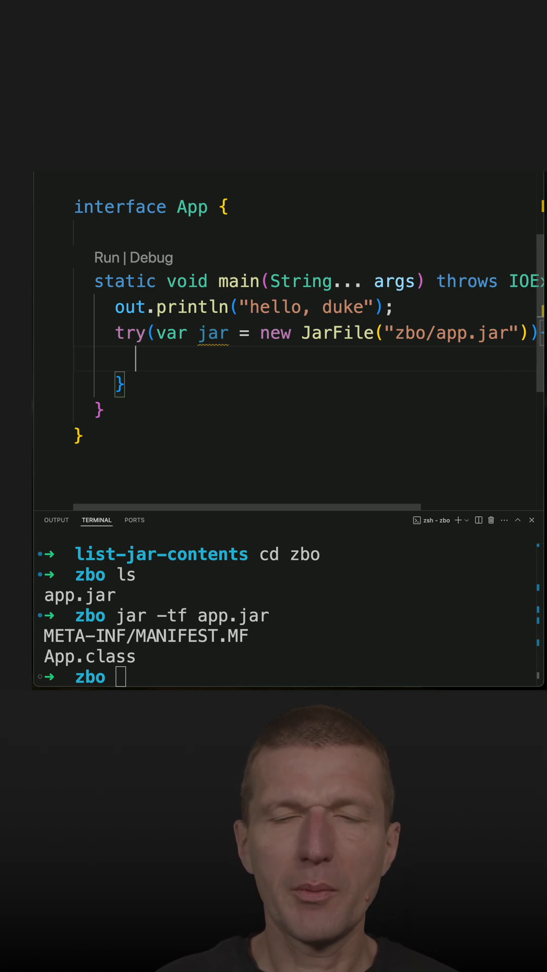
text(jar.stream())
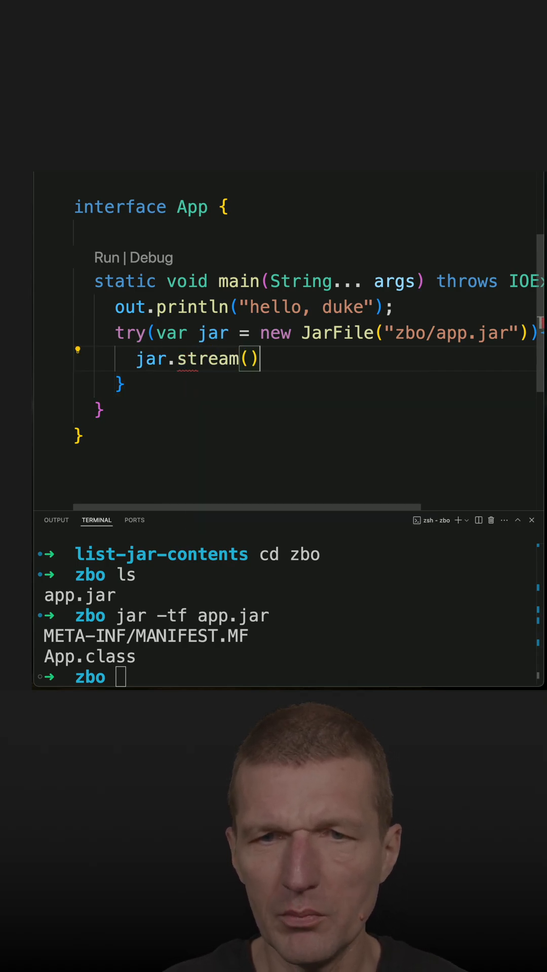
Extend jar.stream() with .map(JarEntry::getName).forEach(out::println) across separate lines.
double_click(150, 359)
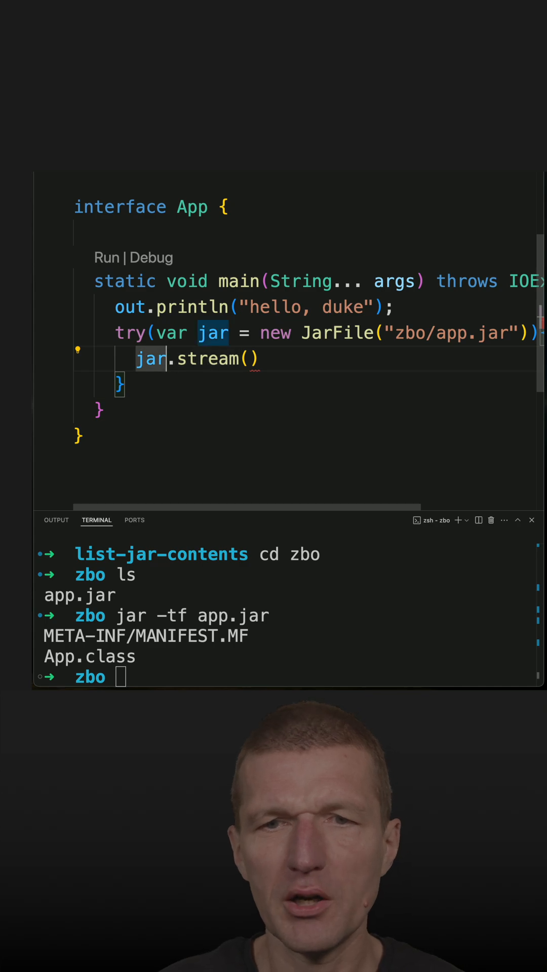
text(.)
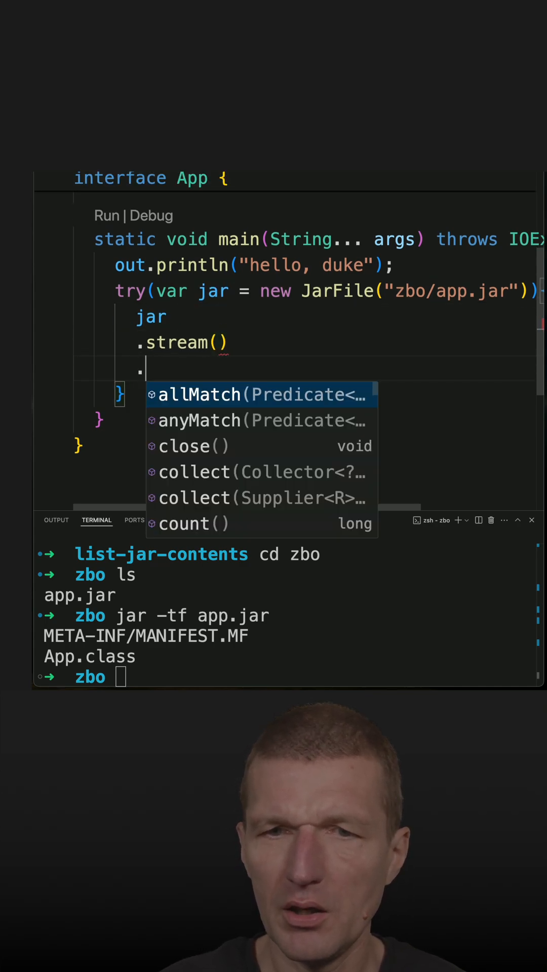
text(map)
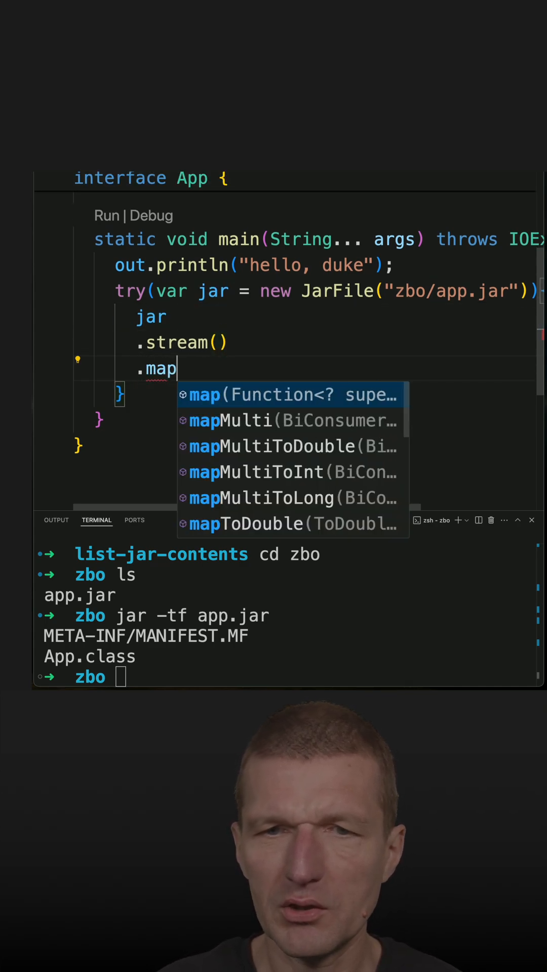
text((Jar)
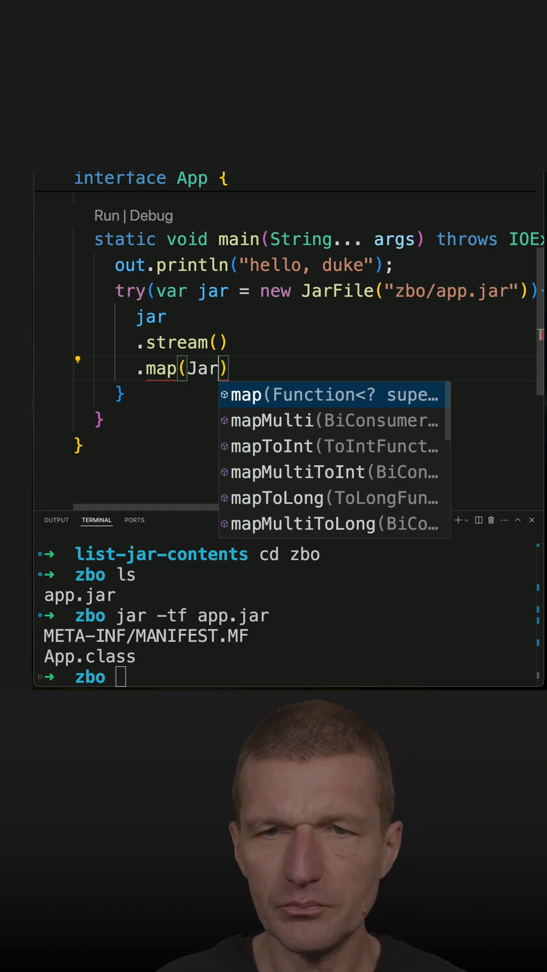
text(Entry:)
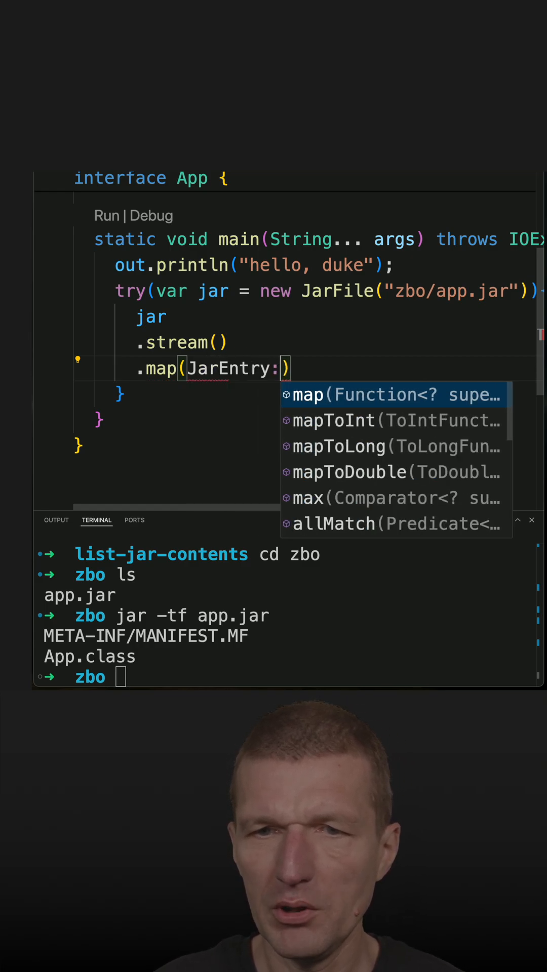
text(::getName)
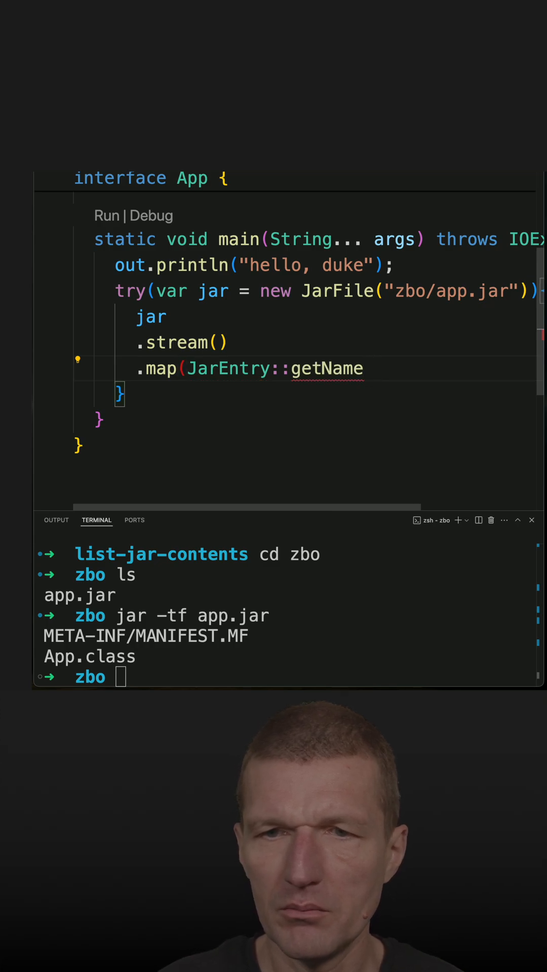
text())
text(.forEach(S);)
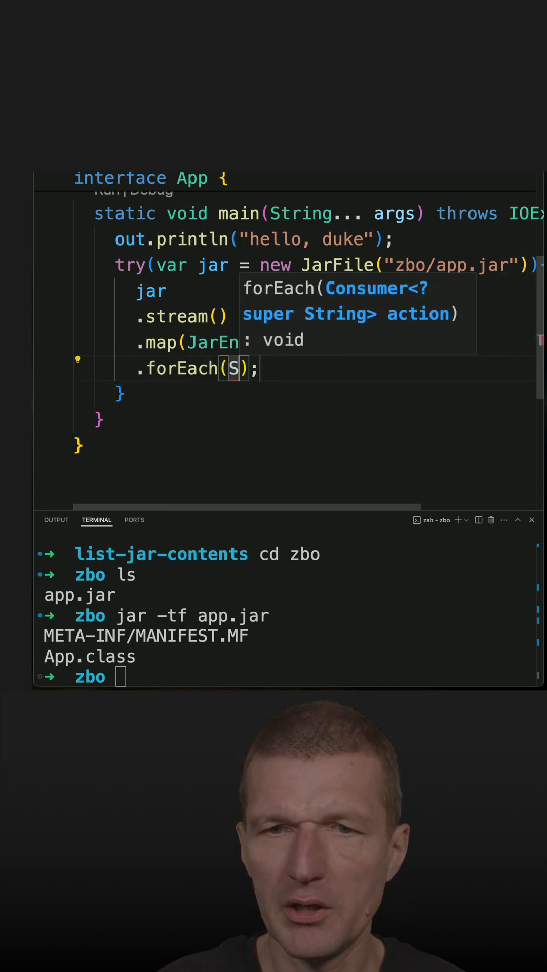
text(out::)
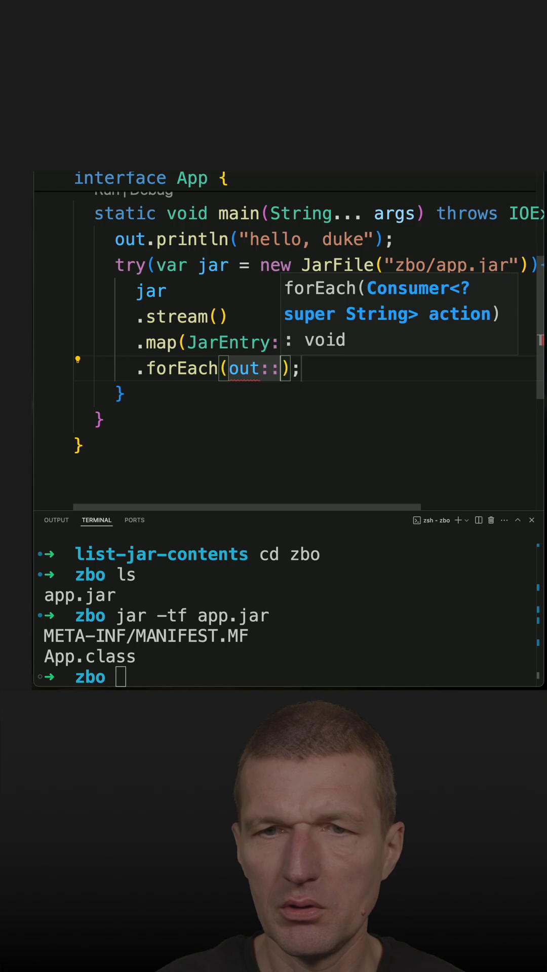
text(println)
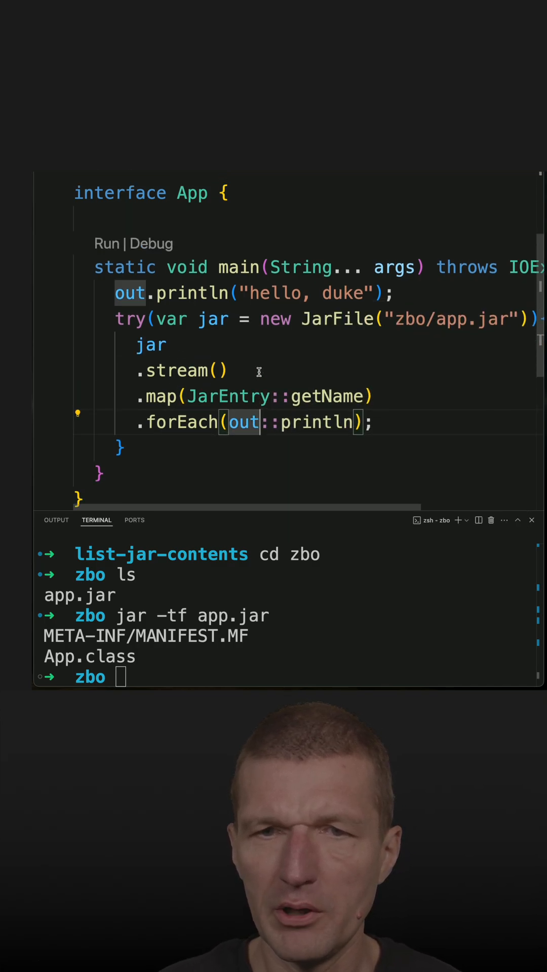
Scroll up to check the JarEntry, JarFile and System.out imports, then back down.
scroll(up, 3)
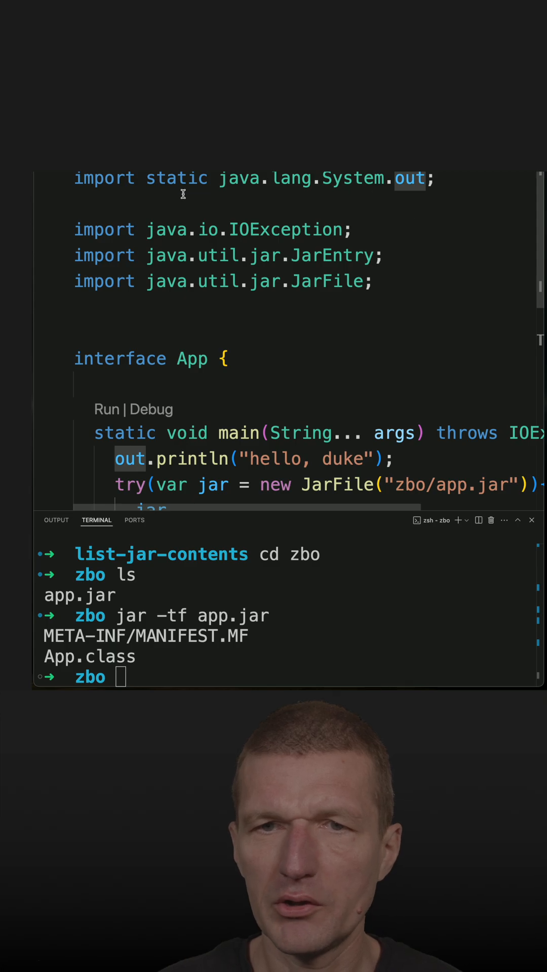
scroll(down, 3)
text(java app.java)
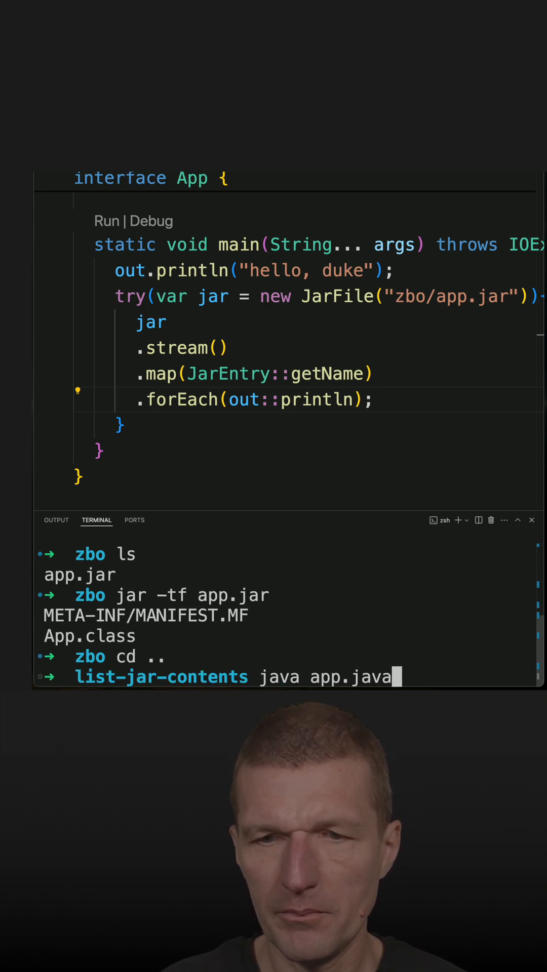
Run java app.java to print hello, duke and the jar entry names, then retype the command.
key(Return)
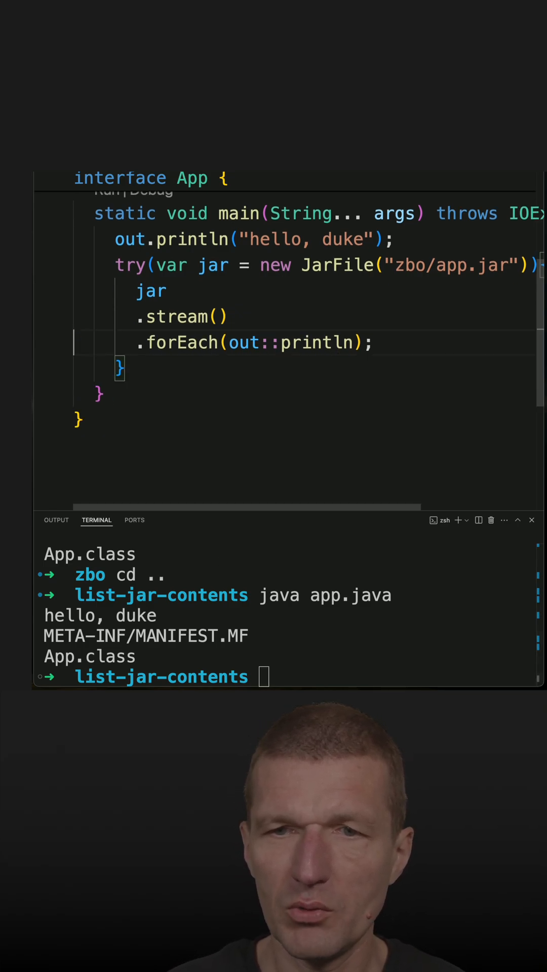
text(java app.java)
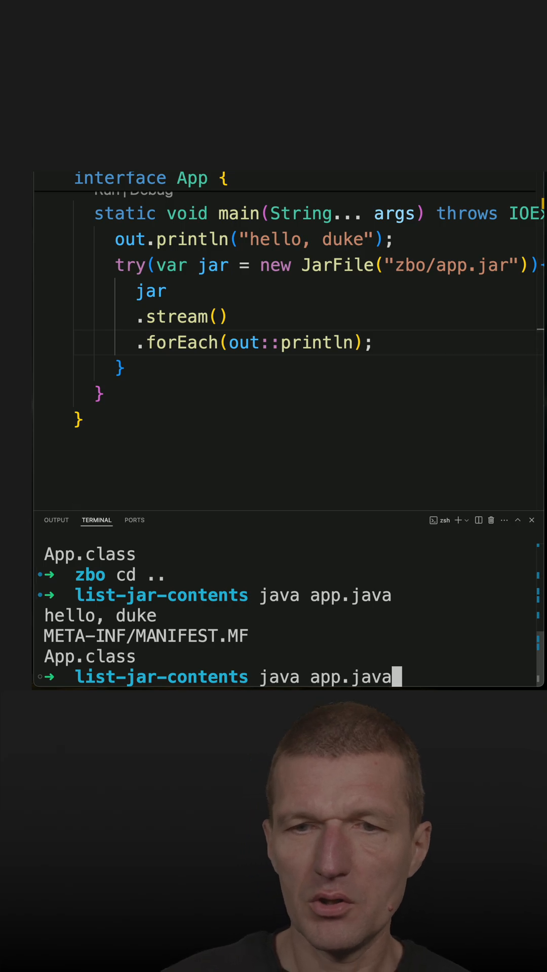